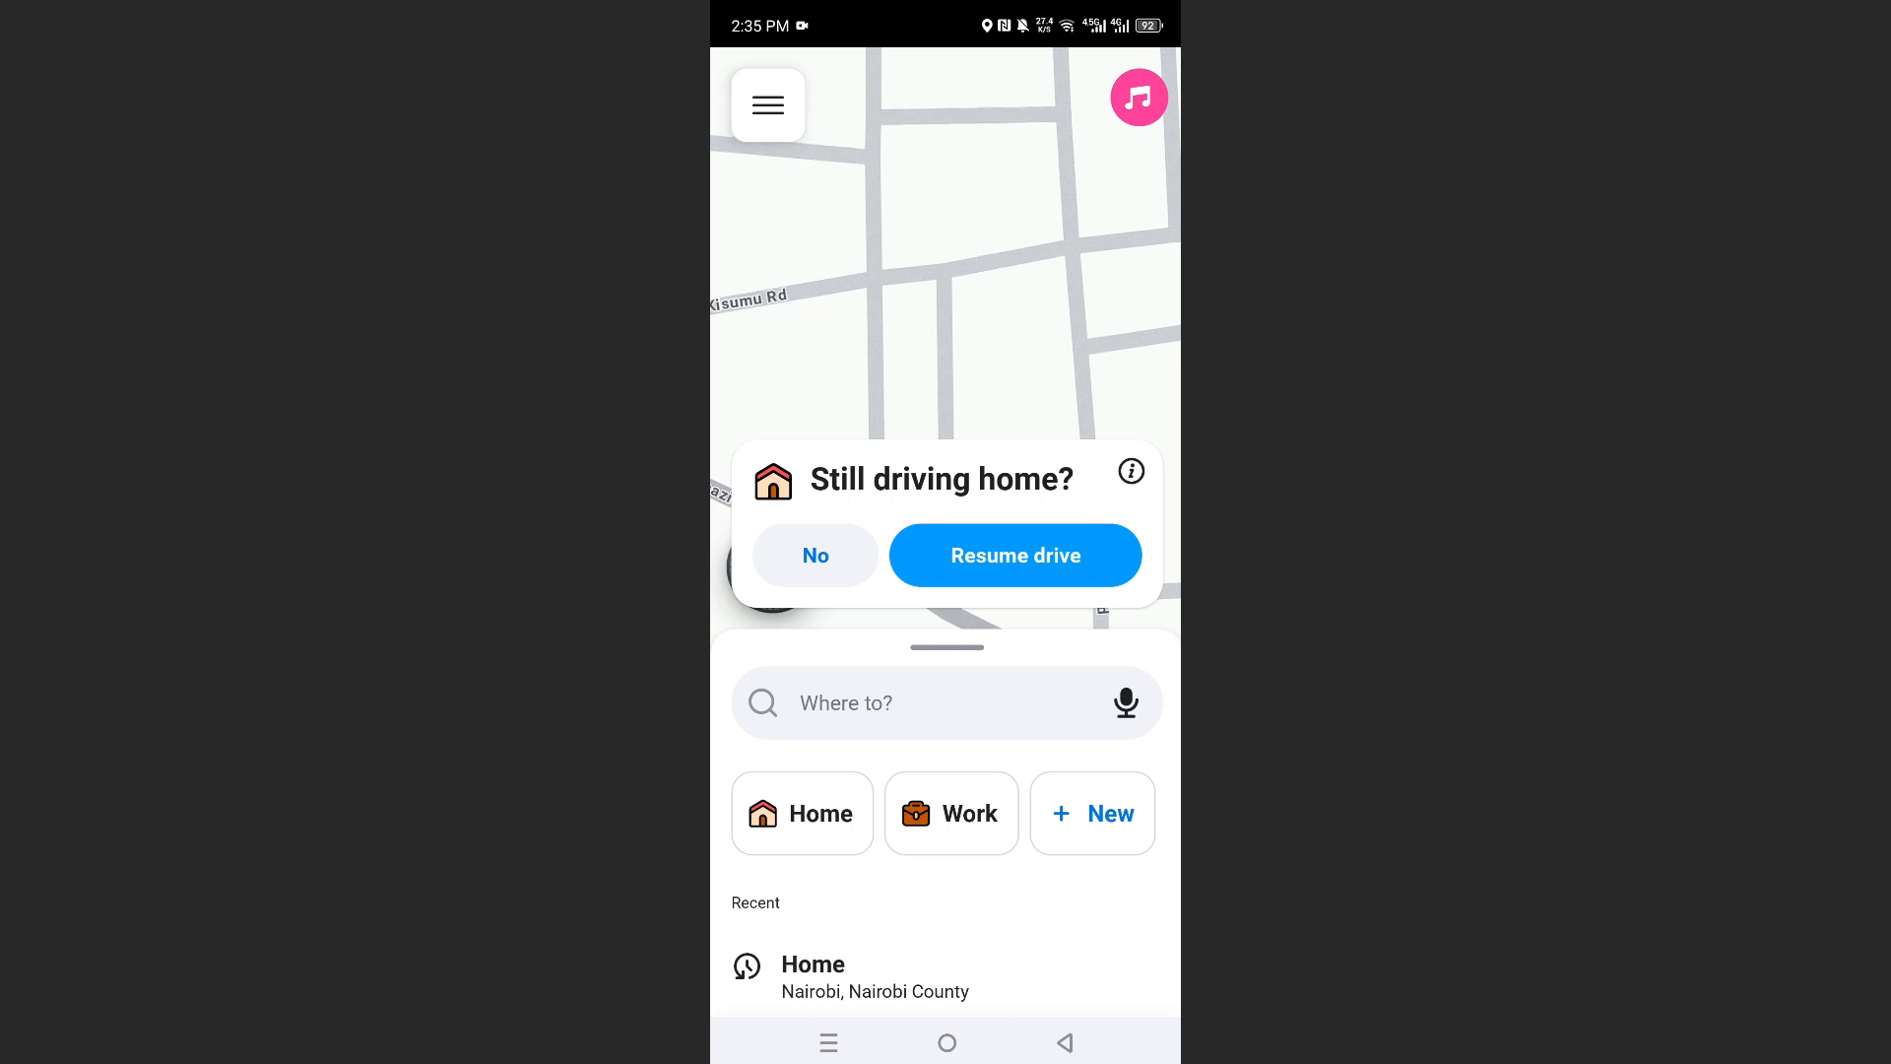
# Start driving to Home now on the best route, 8:45 h and 486 km via A8
pyautogui.click(815, 555)
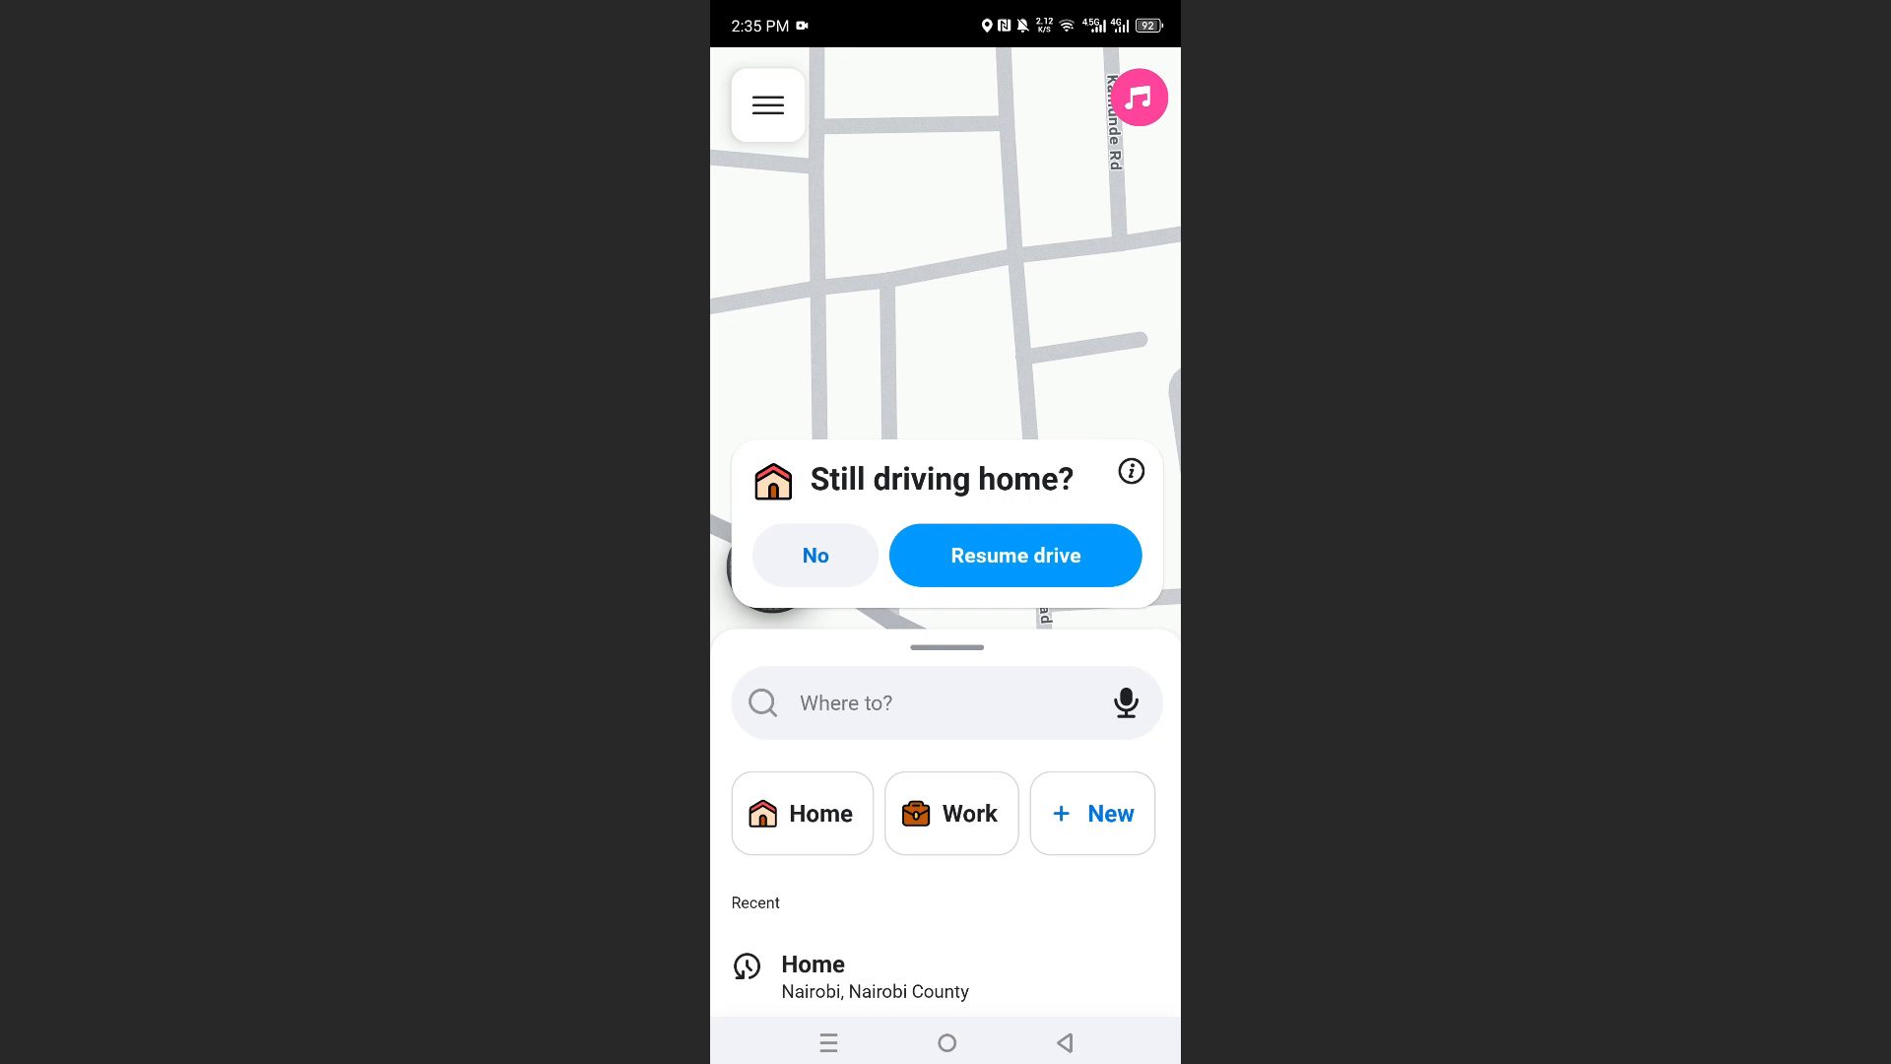
pyautogui.click(801, 814)
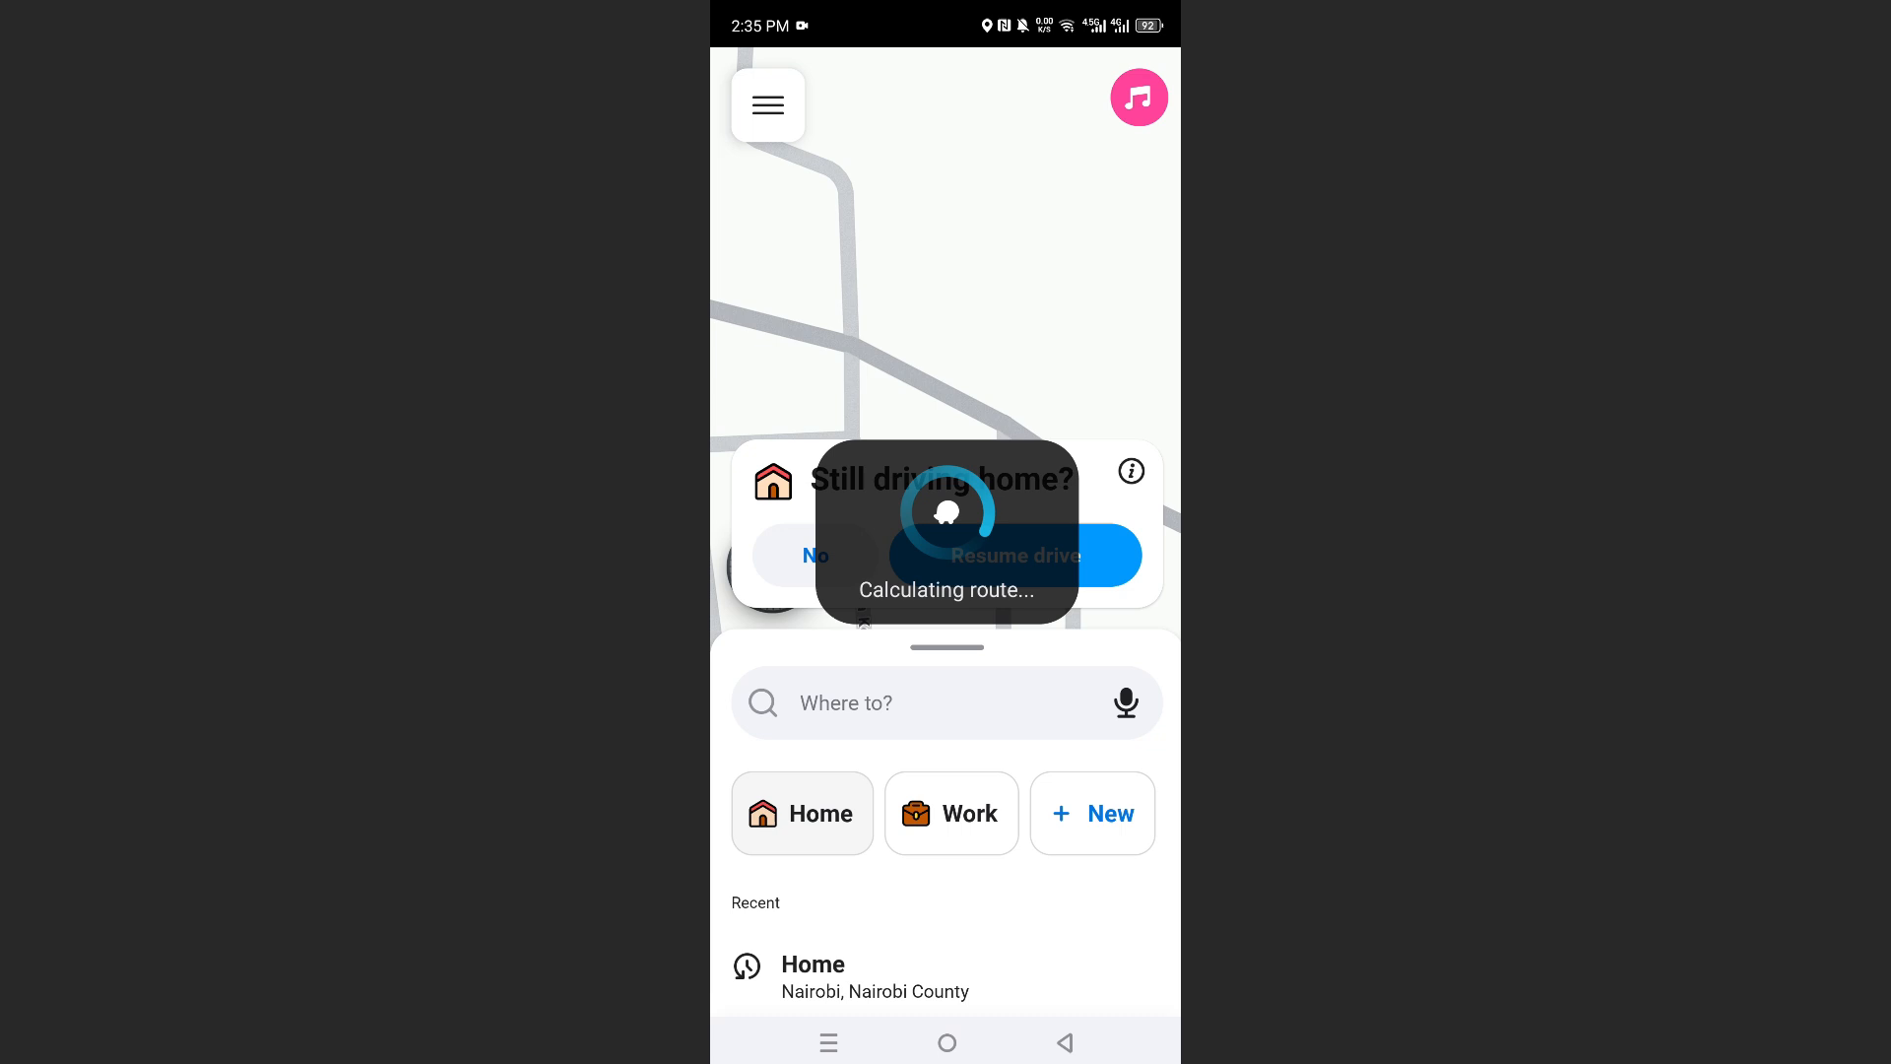
pyautogui.click(1014, 555)
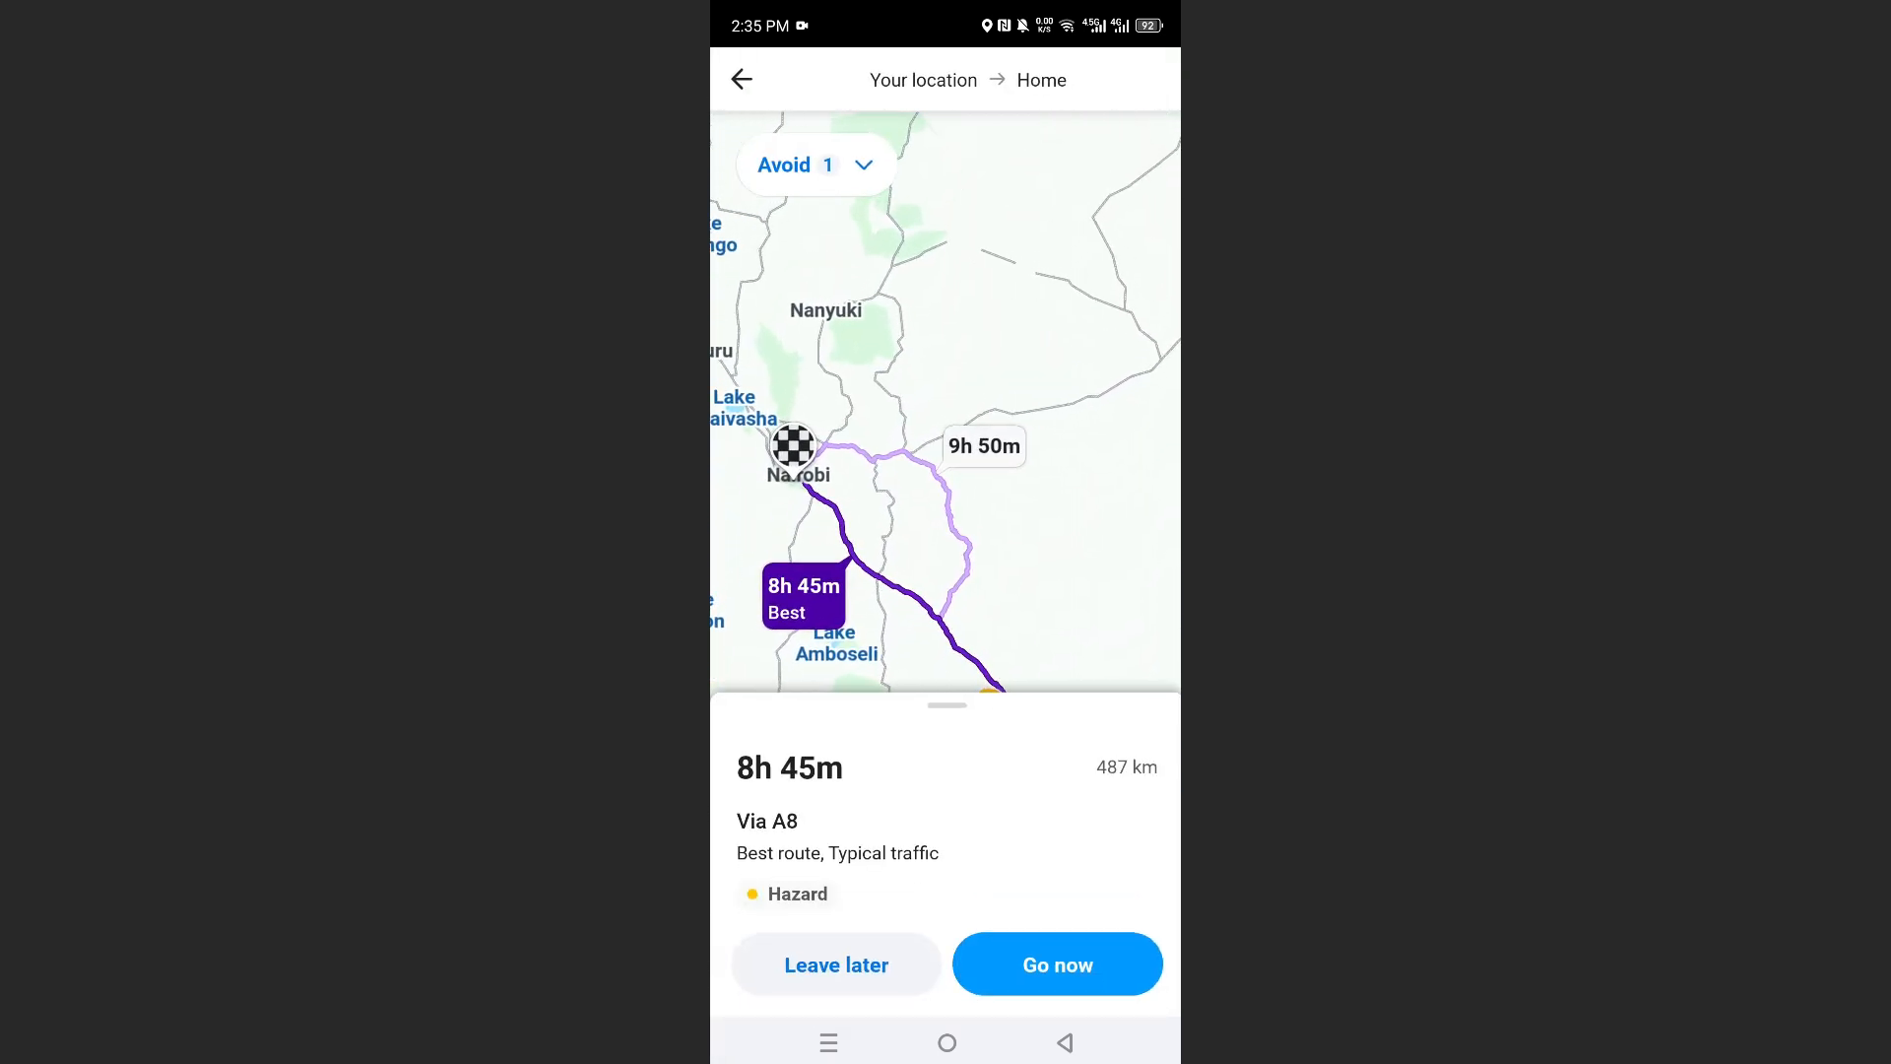
pyautogui.click(1056, 963)
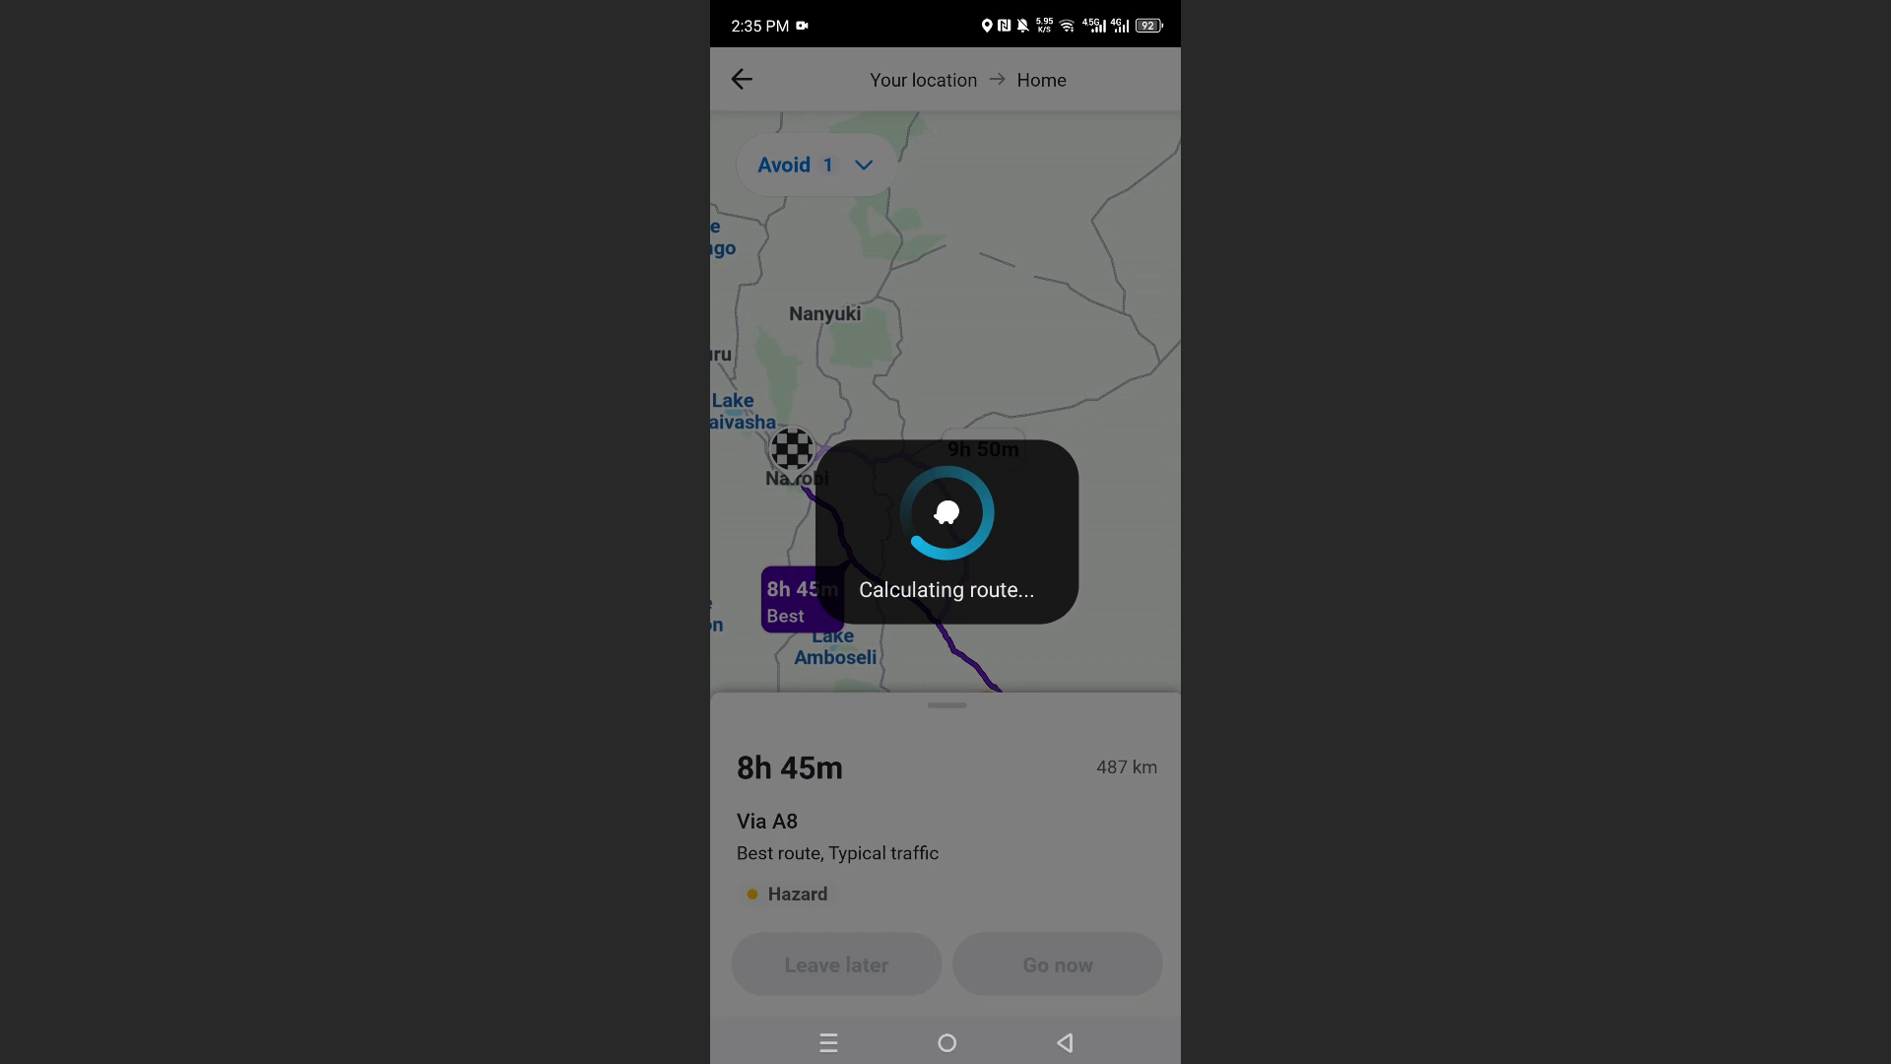
pyautogui.click(1056, 963)
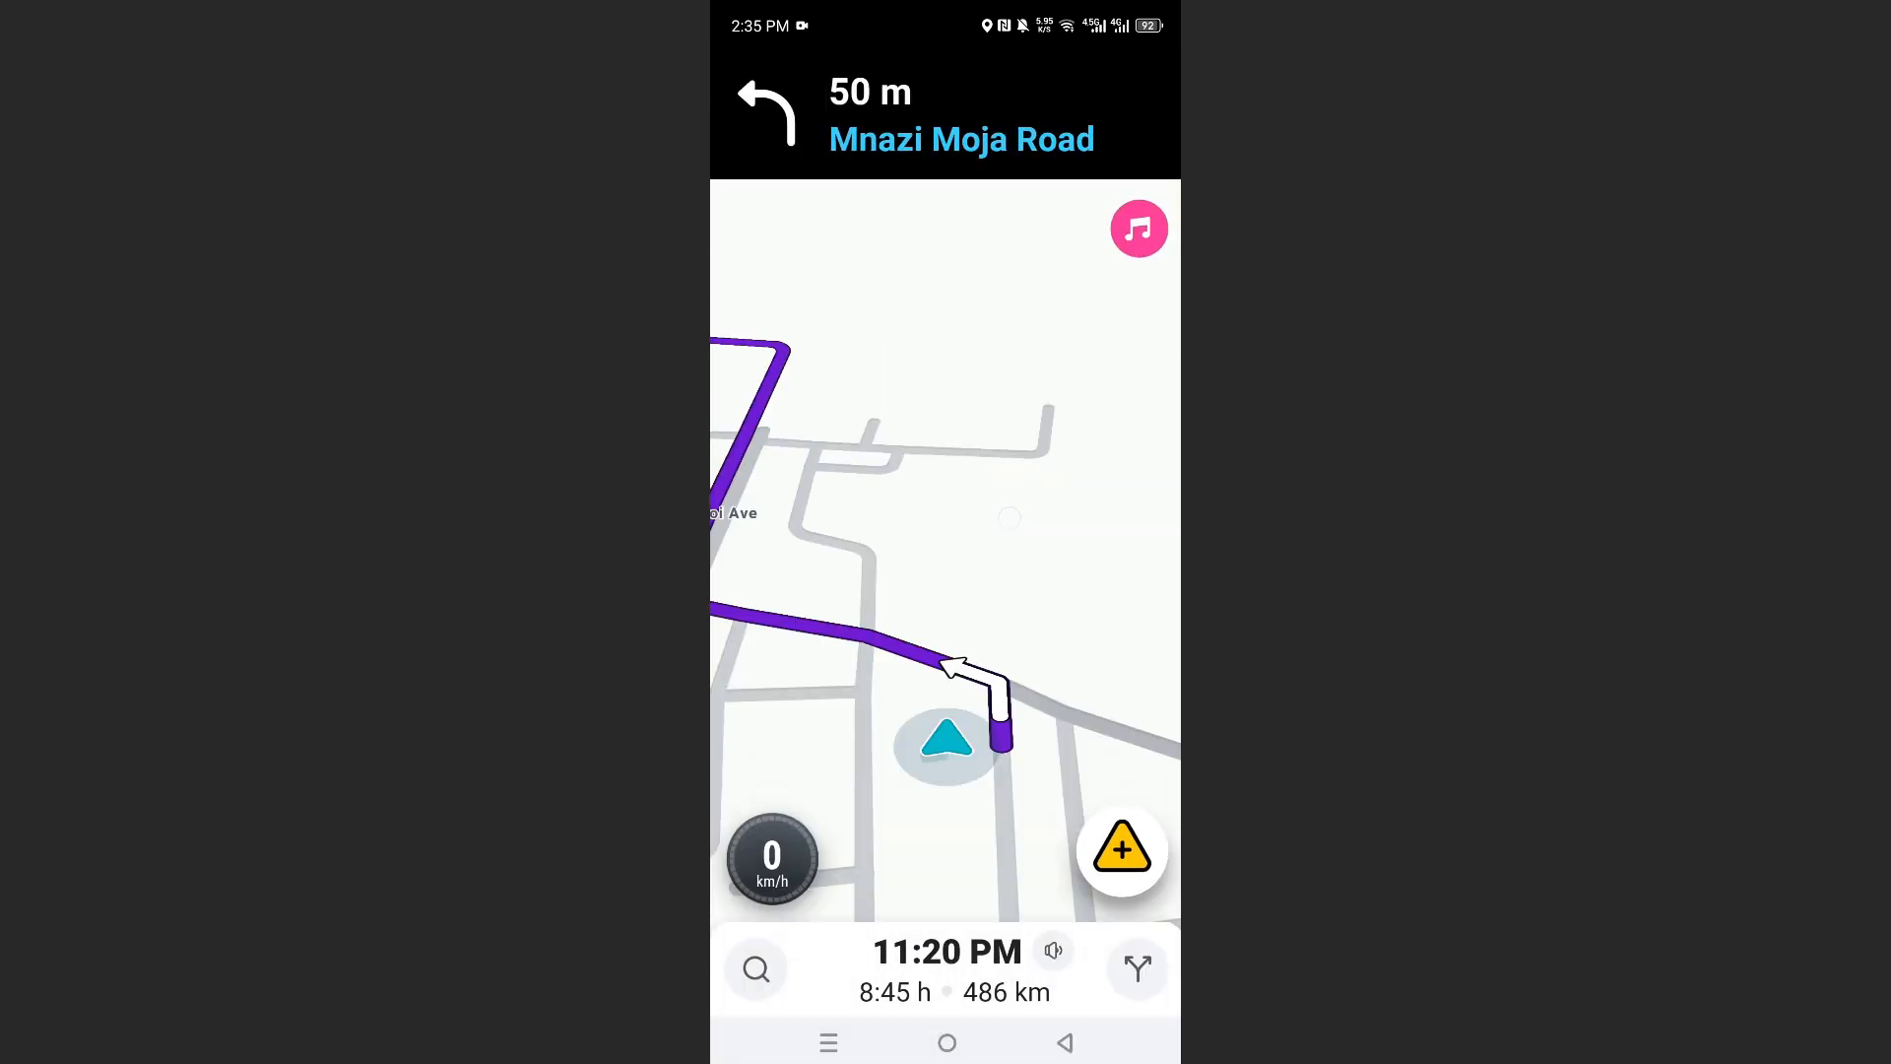
# Switch the drive's voice guidance to Sound off and confirm with OK
pyautogui.click(1050, 949)
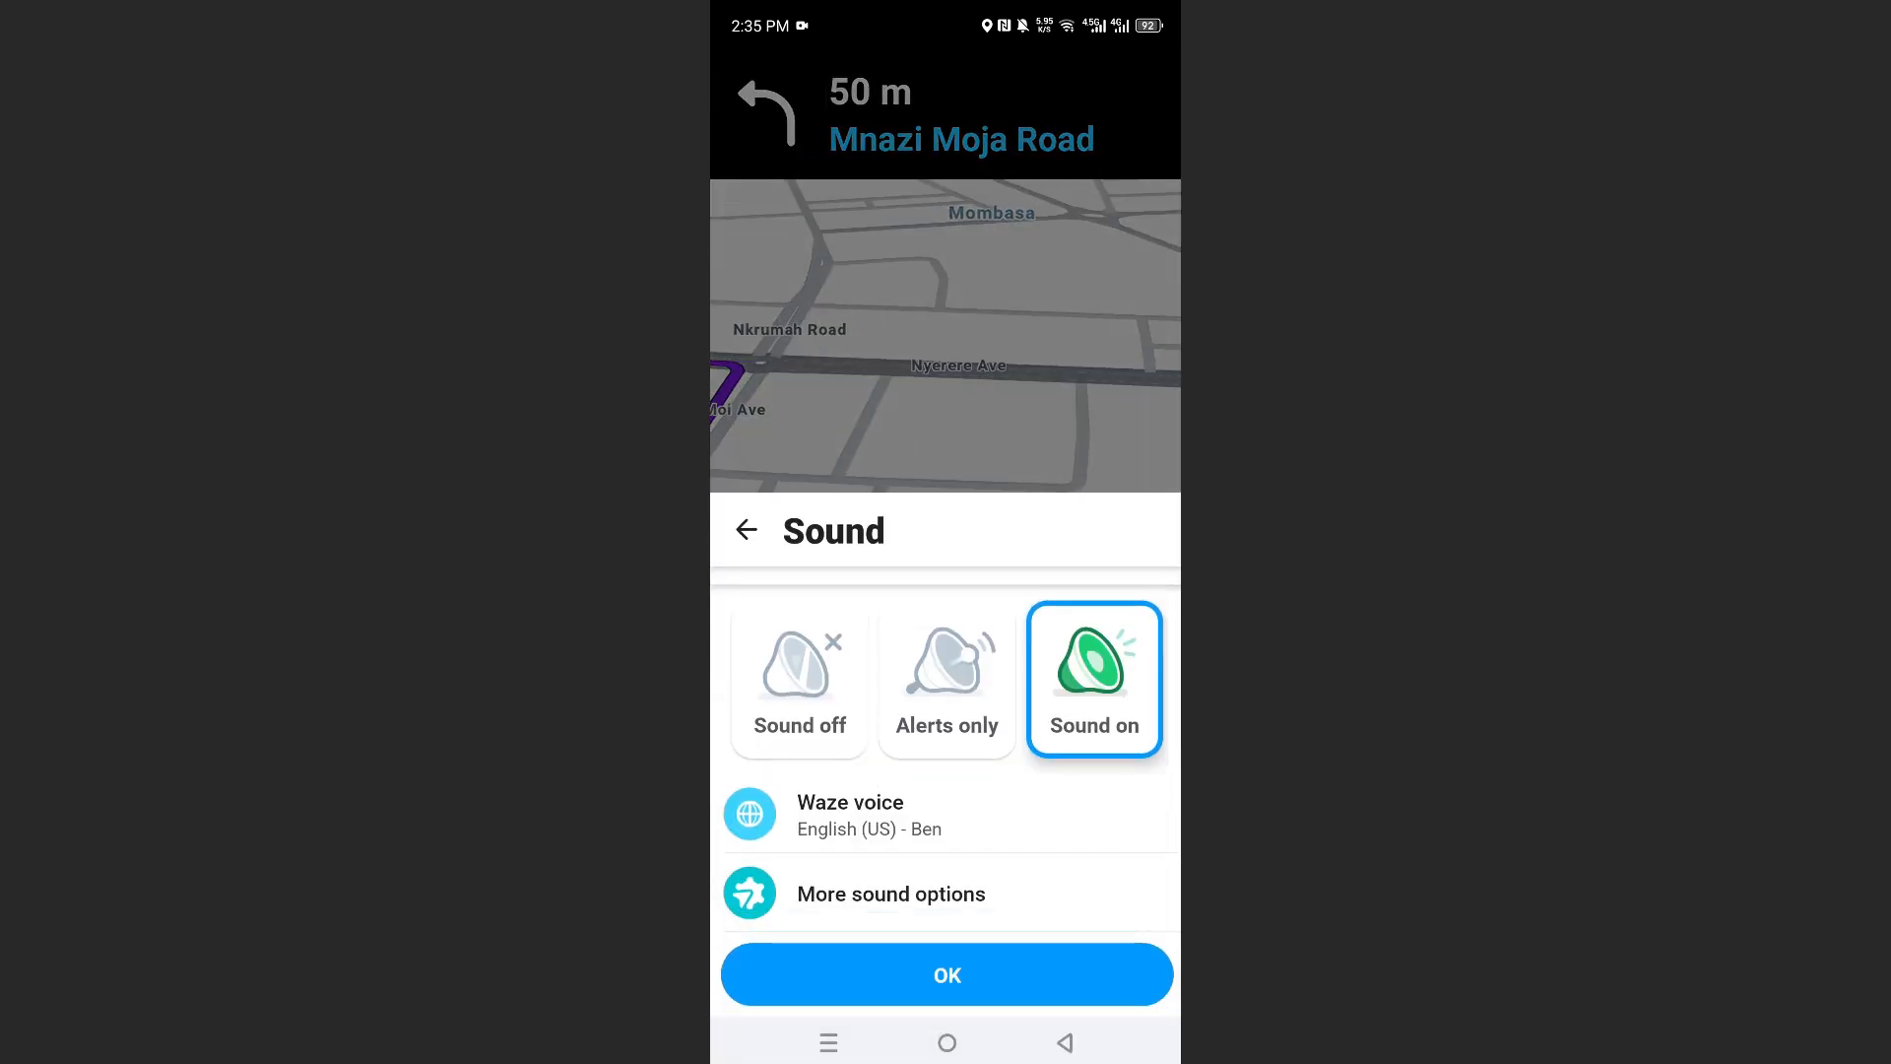
pyautogui.click(798, 678)
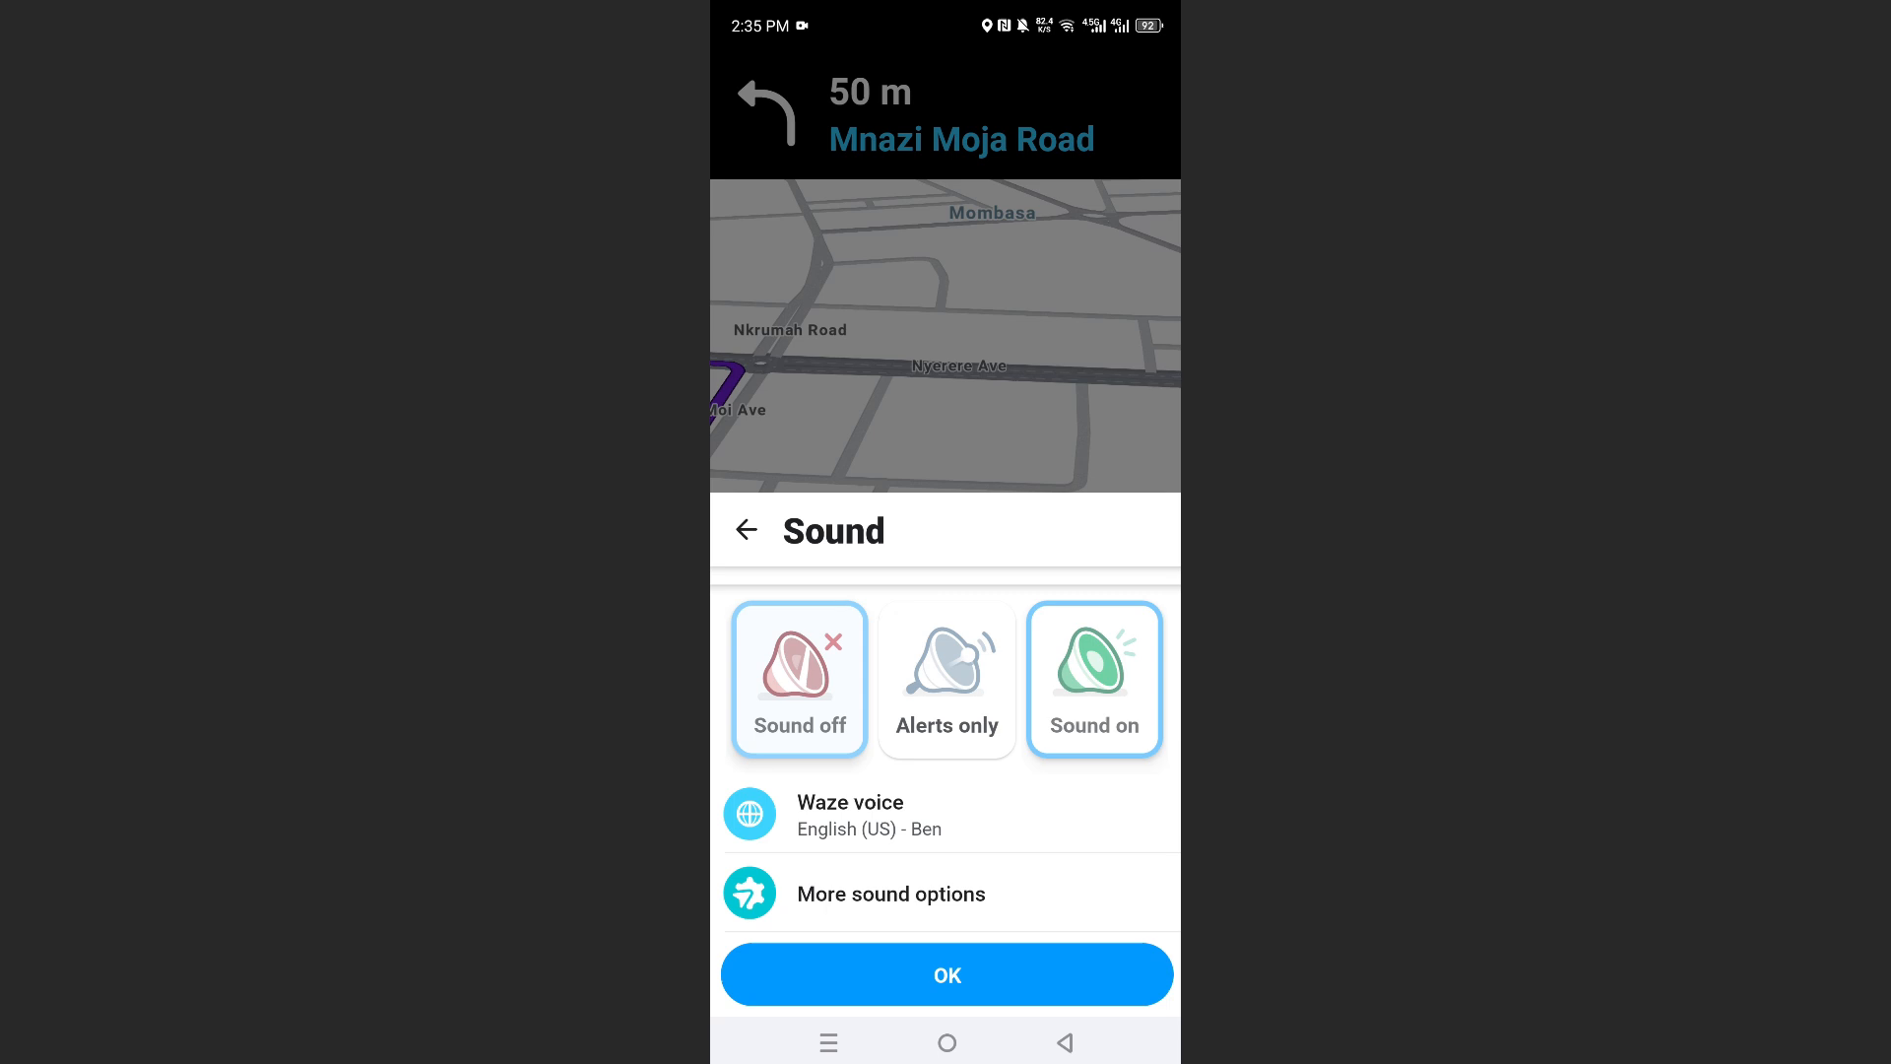
pyautogui.click(946, 973)
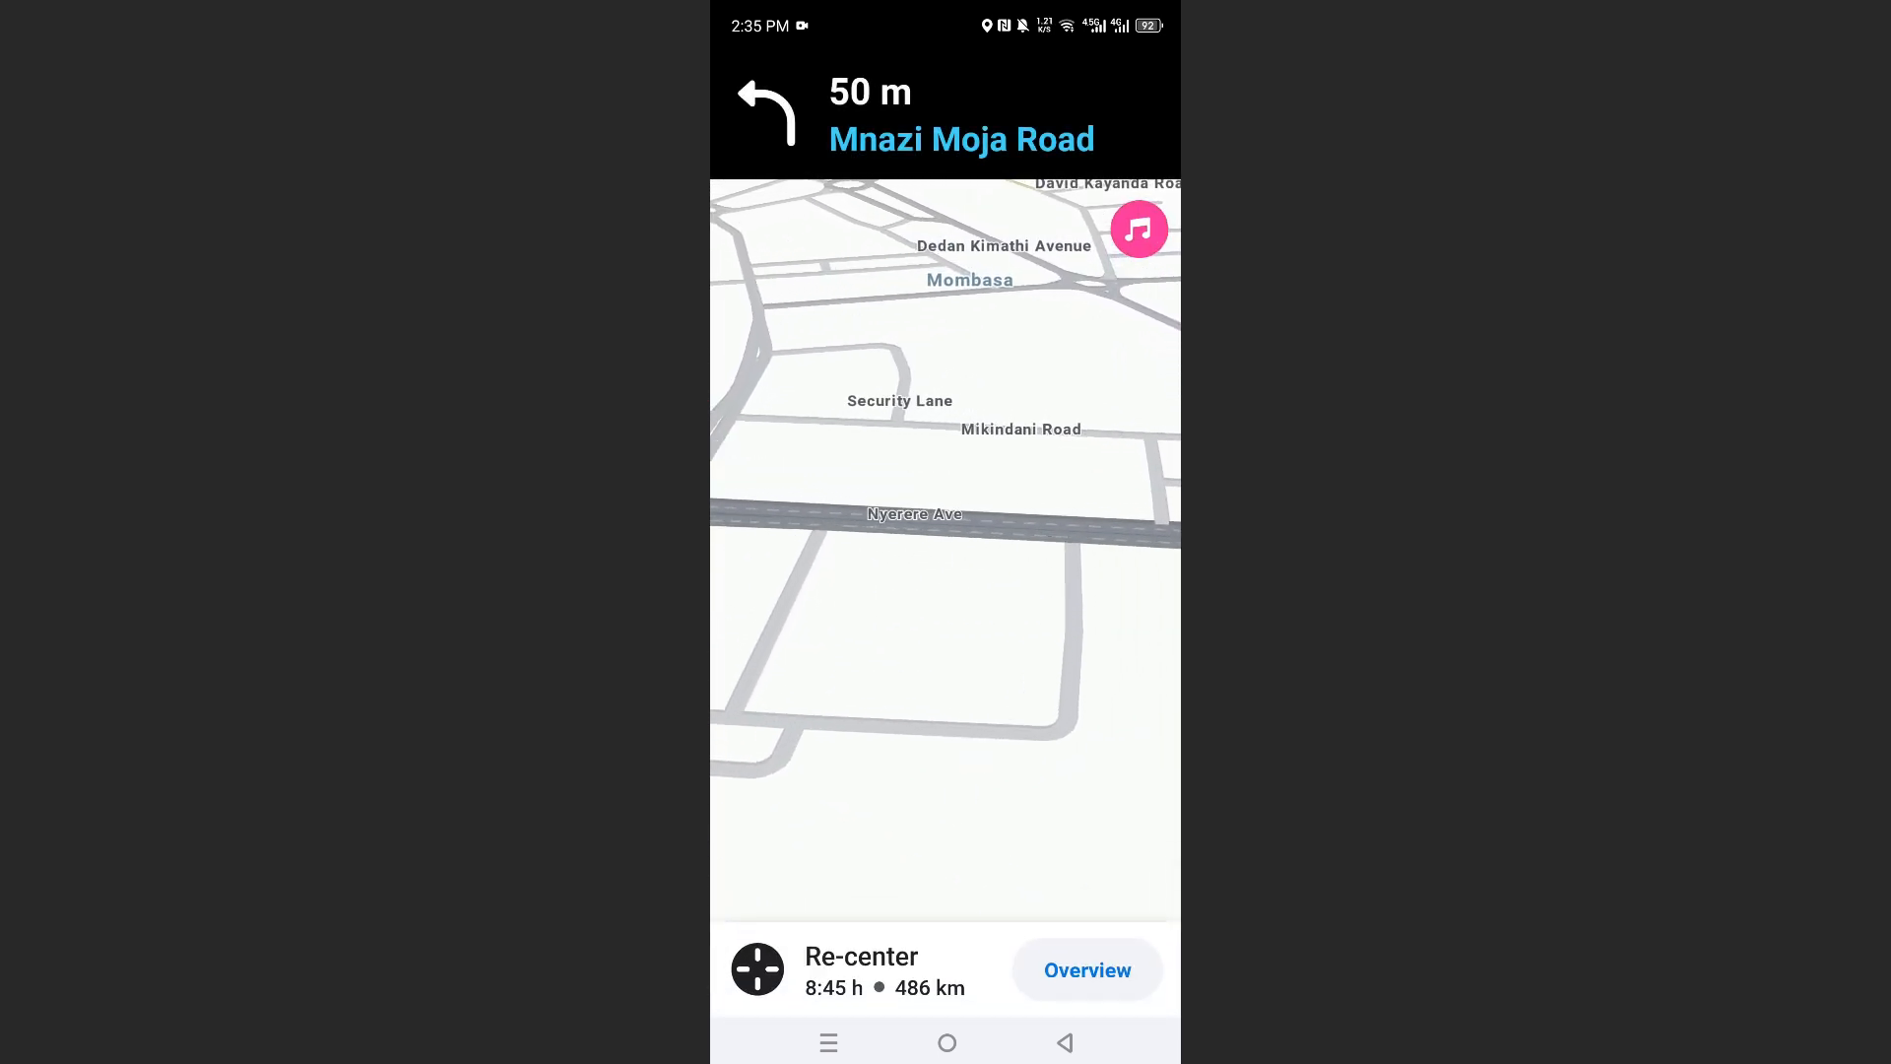
# Bring up the Add a stop screen listing Home, Work and recent destinations
pyautogui.click(1084, 970)
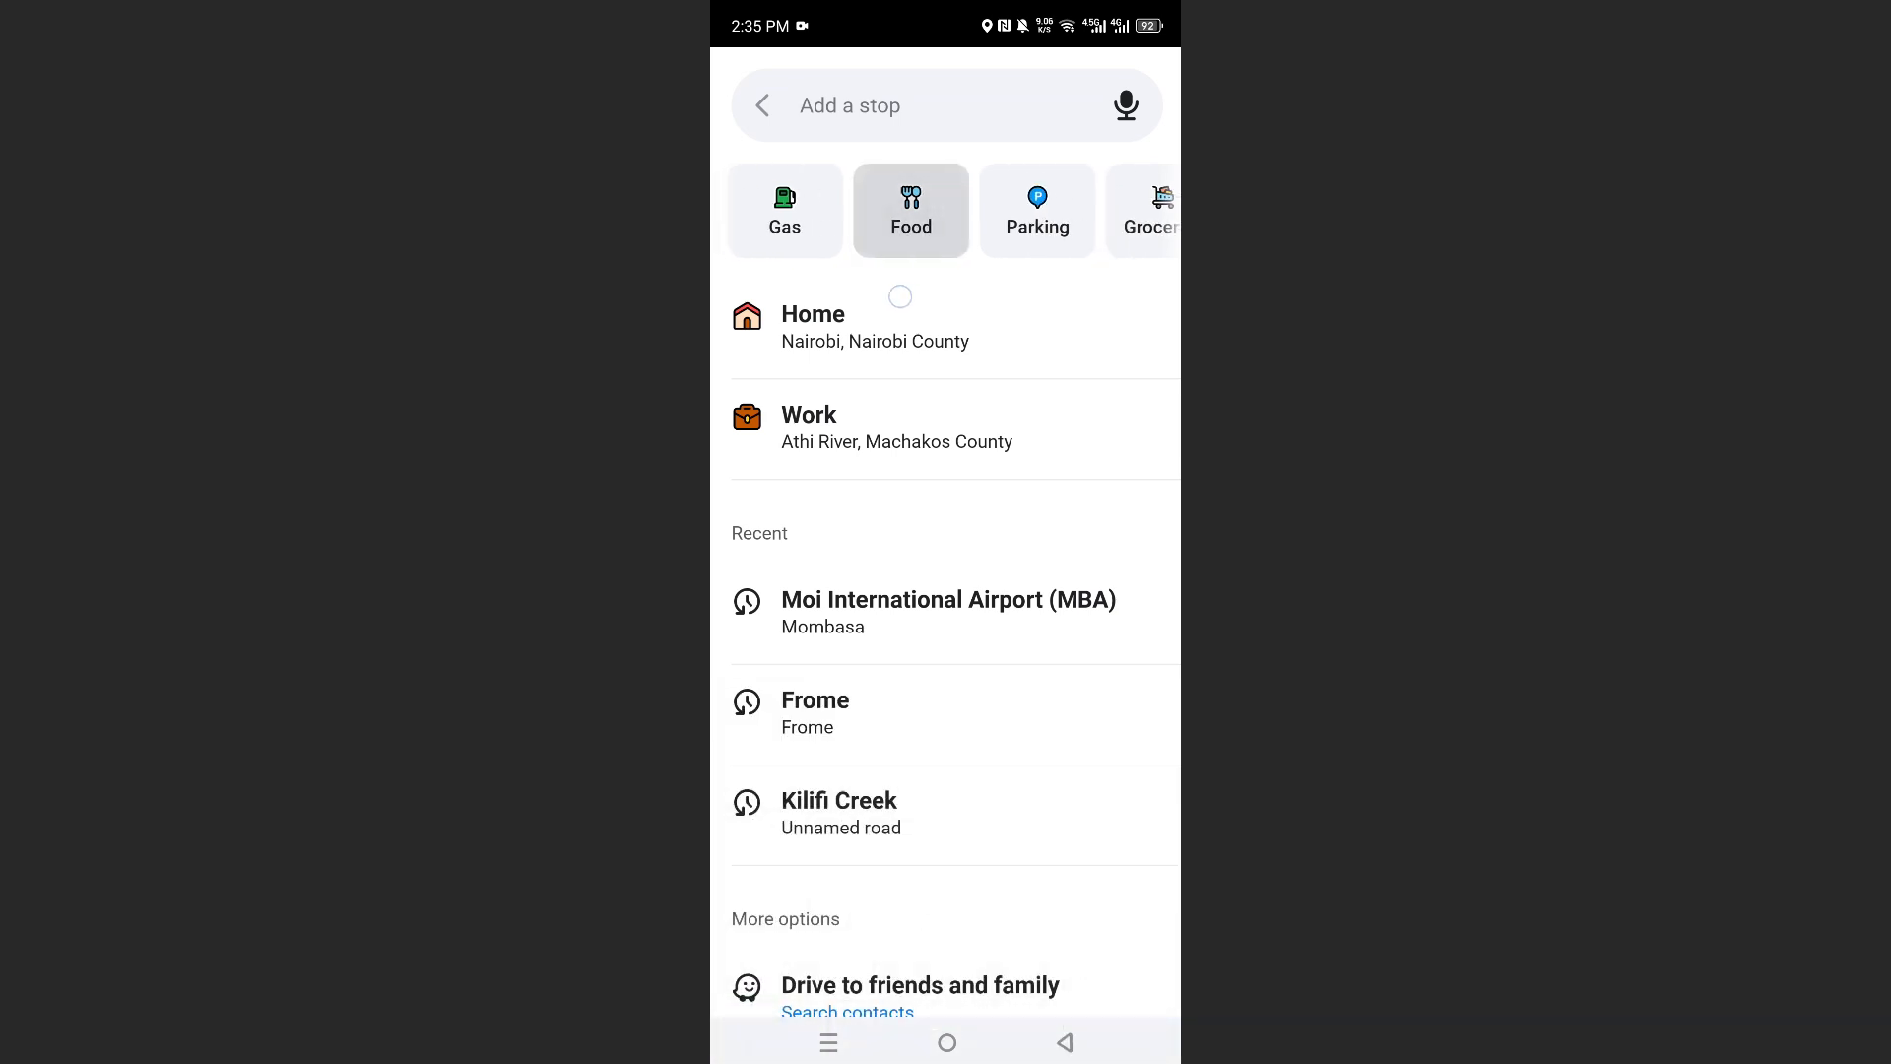
pyautogui.hscroll(3)
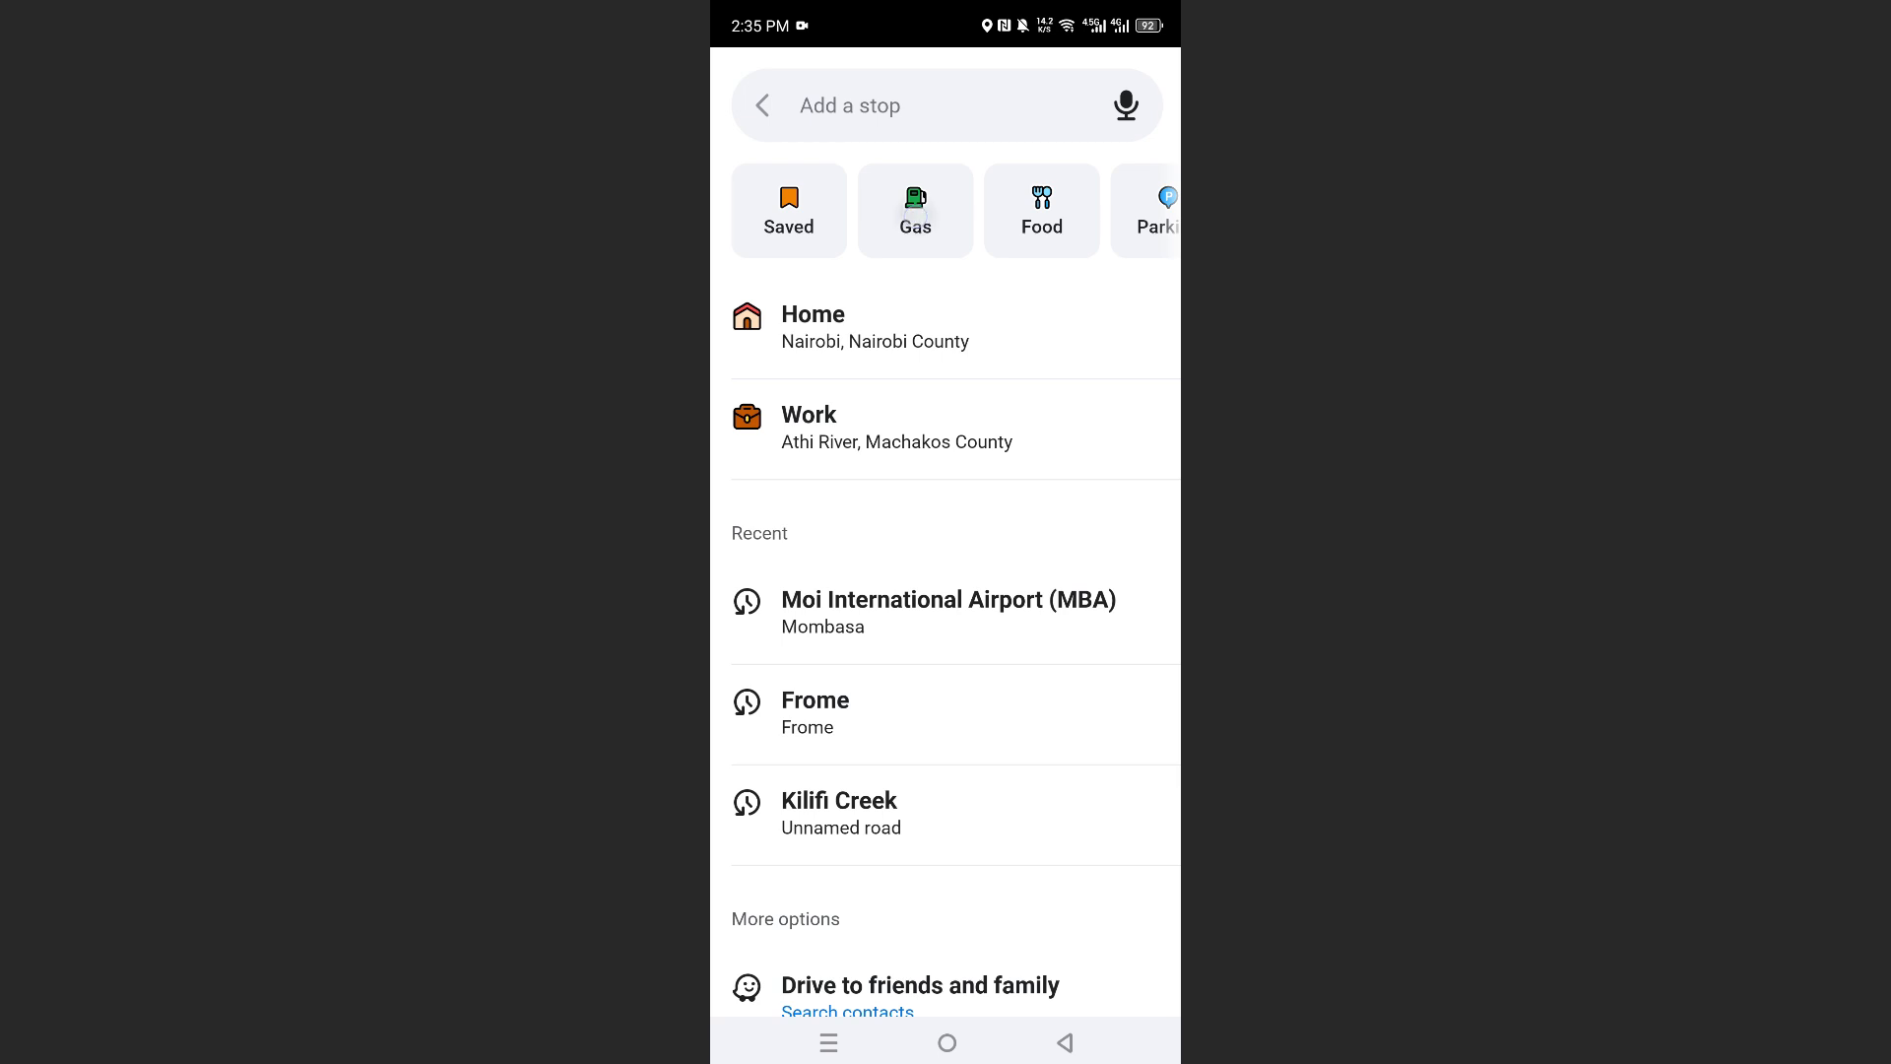
# Show the Gas category list of stations along the route, including Tiba Oil, Petro and Shell
pyautogui.click(915, 211)
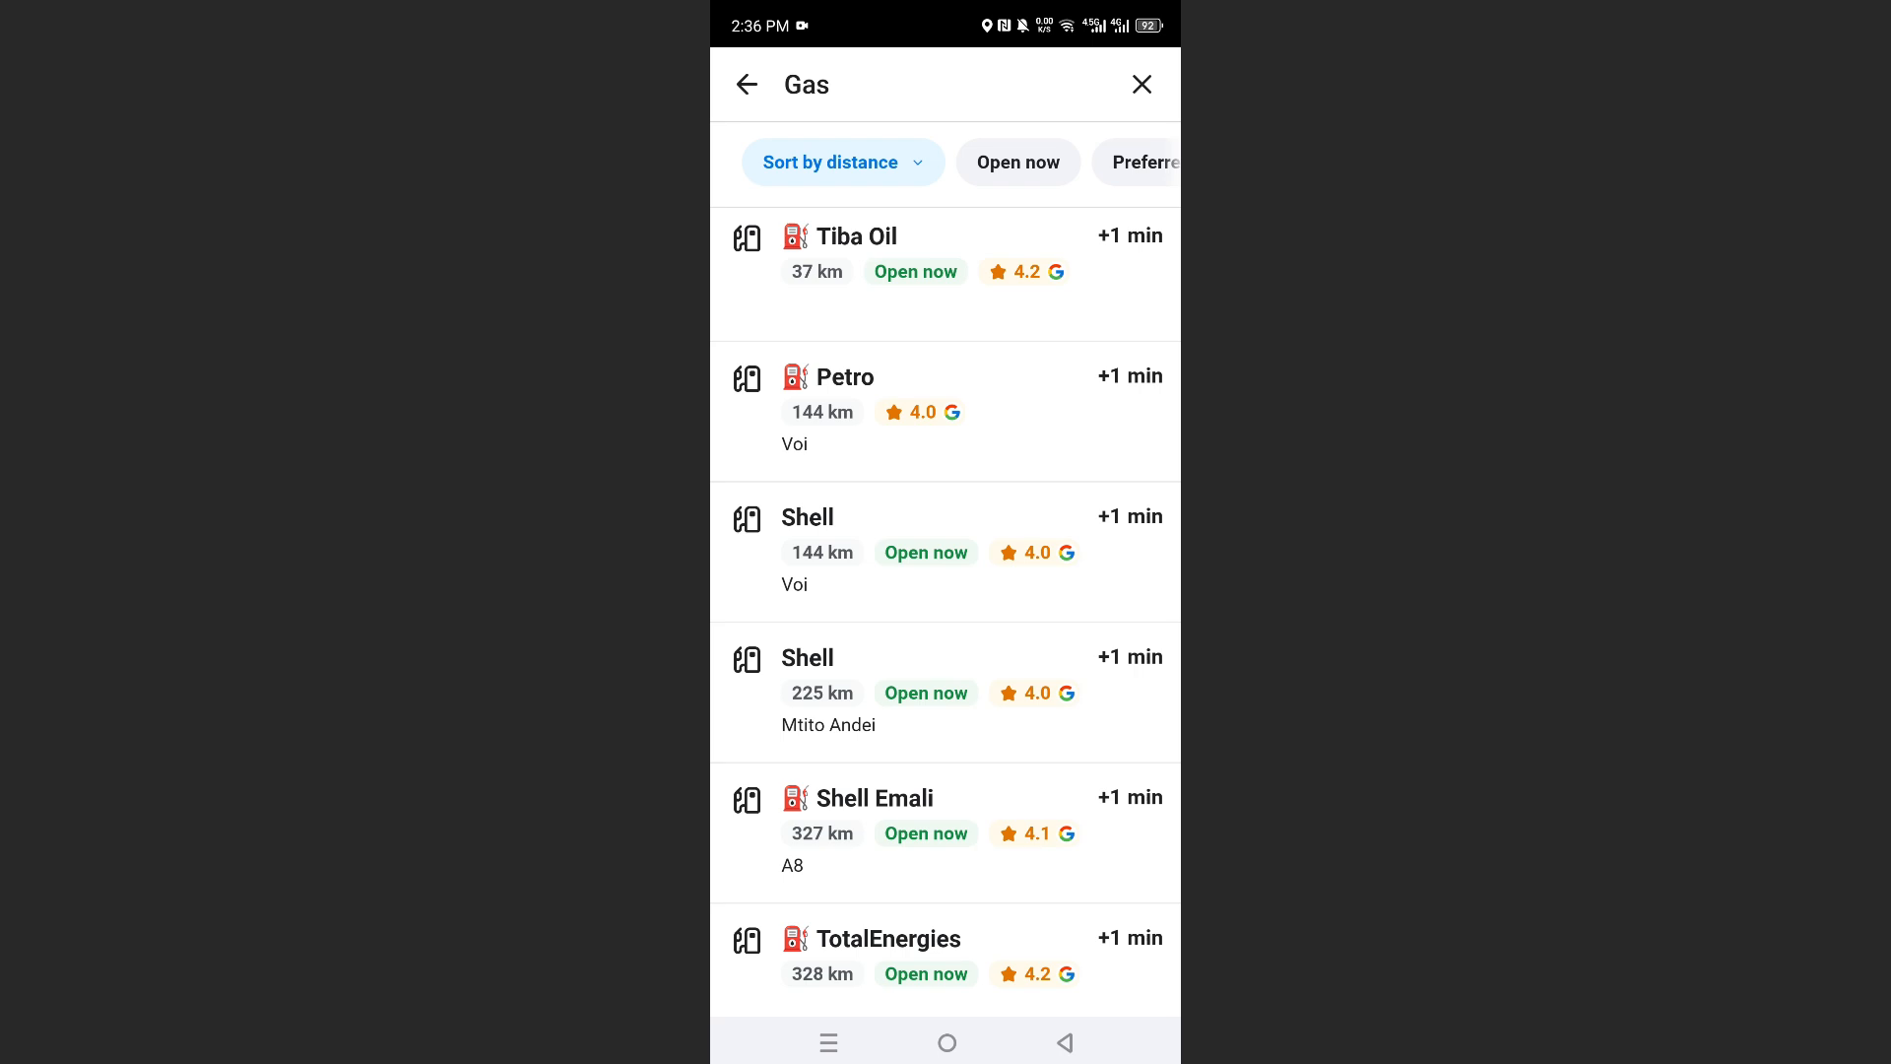
pyautogui.scroll(-3)
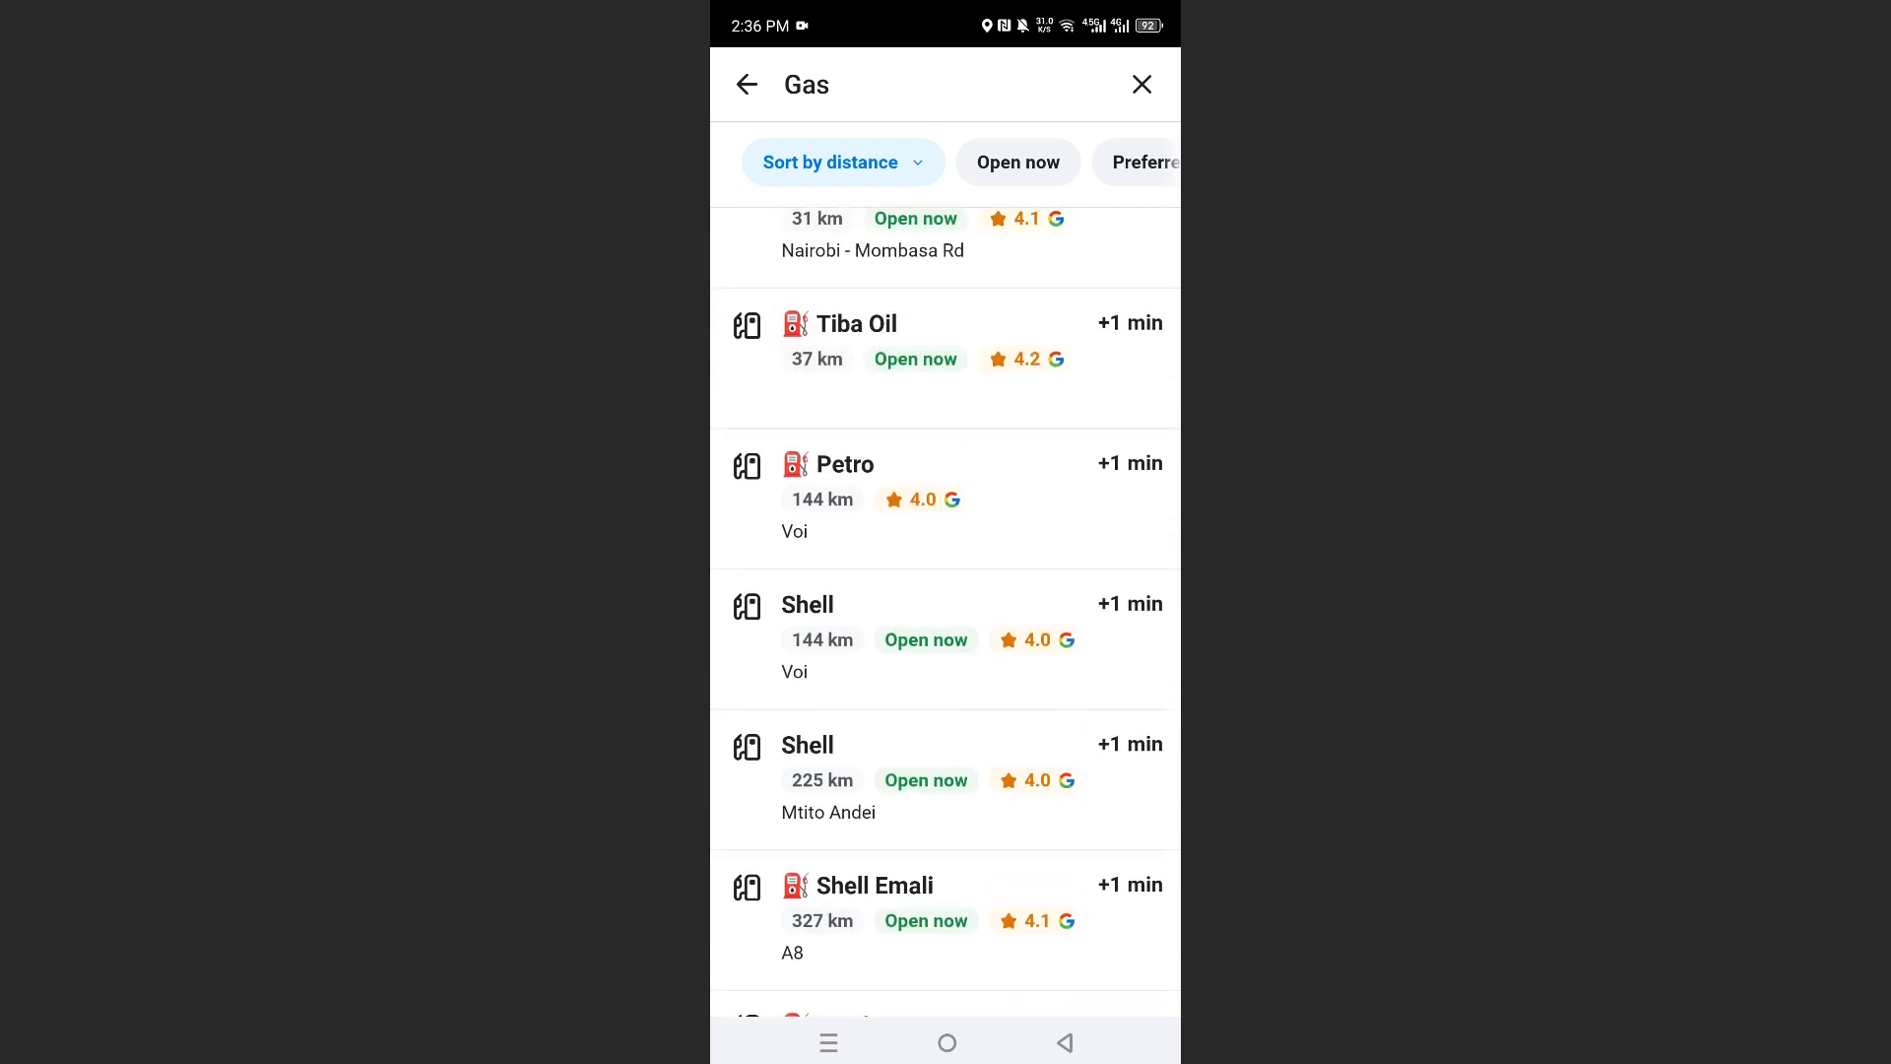
# Choose the Petro station in Voi, 144 km away, and go to its navigation options
pyautogui.click(845, 465)
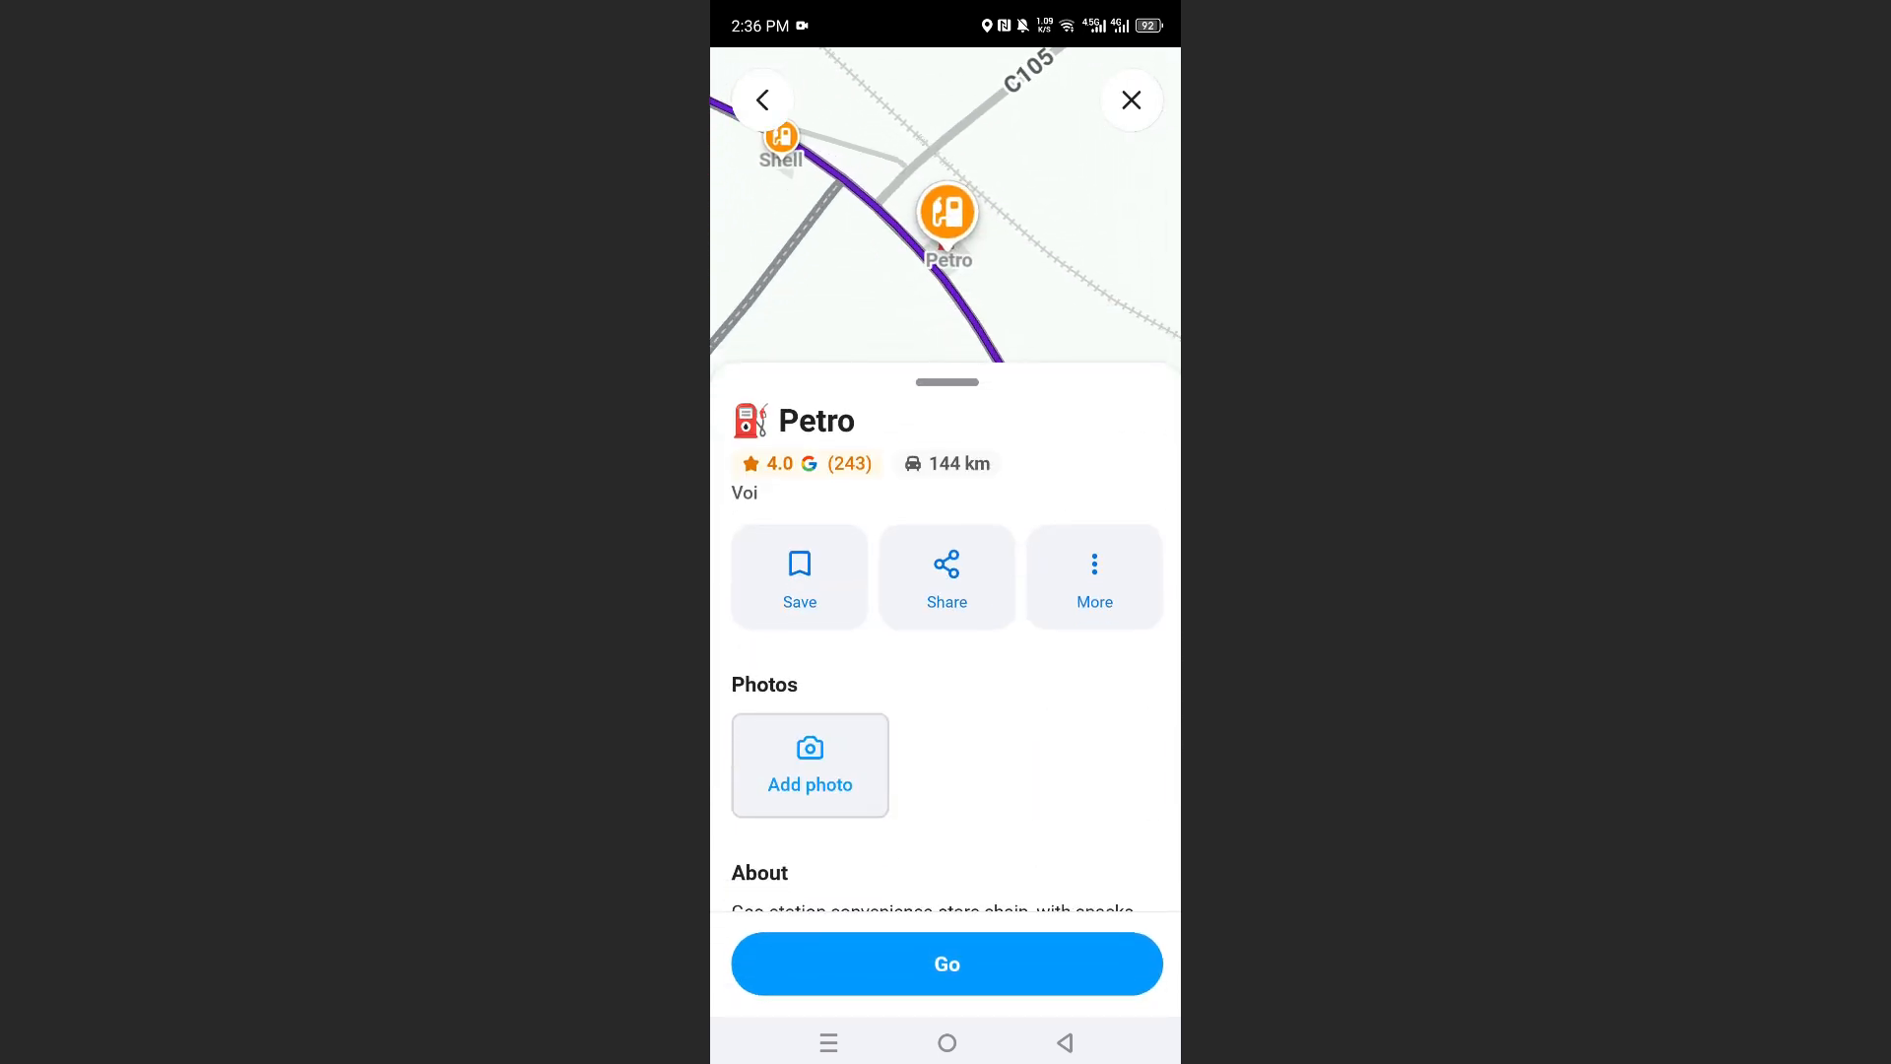
pyautogui.click(946, 963)
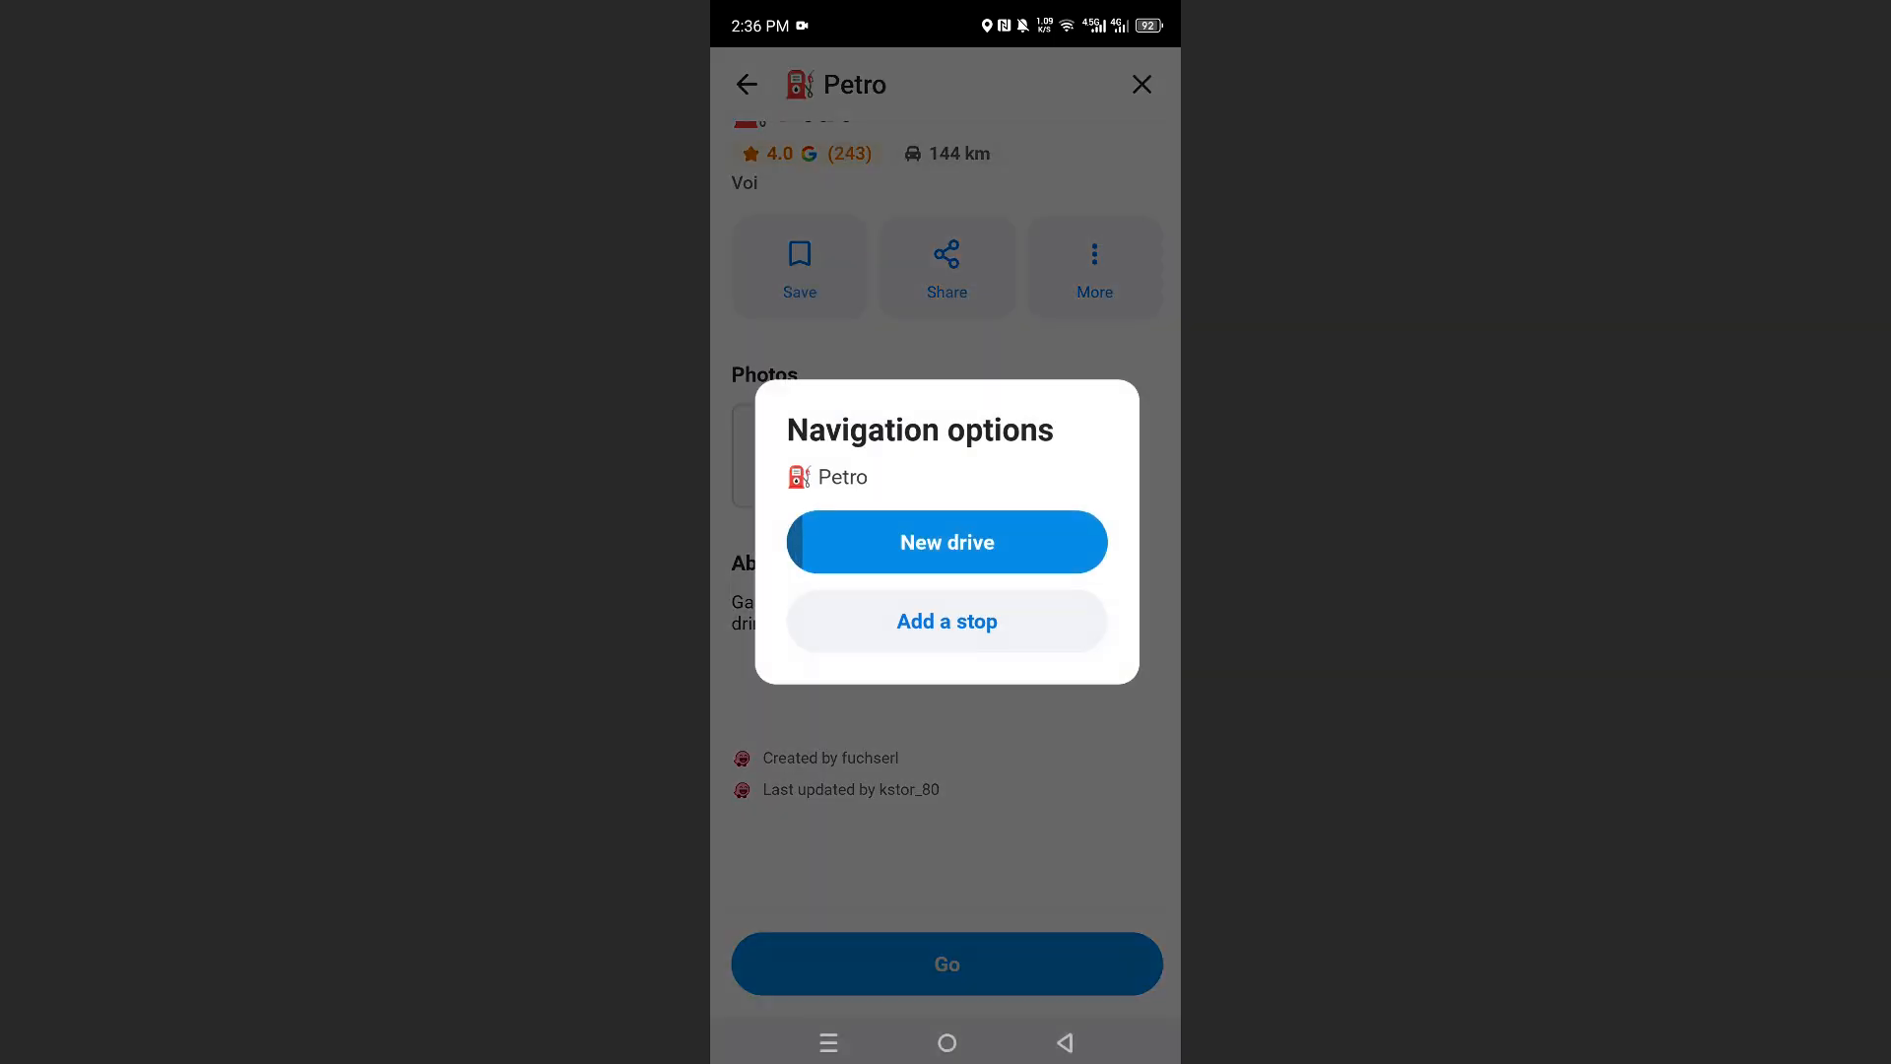